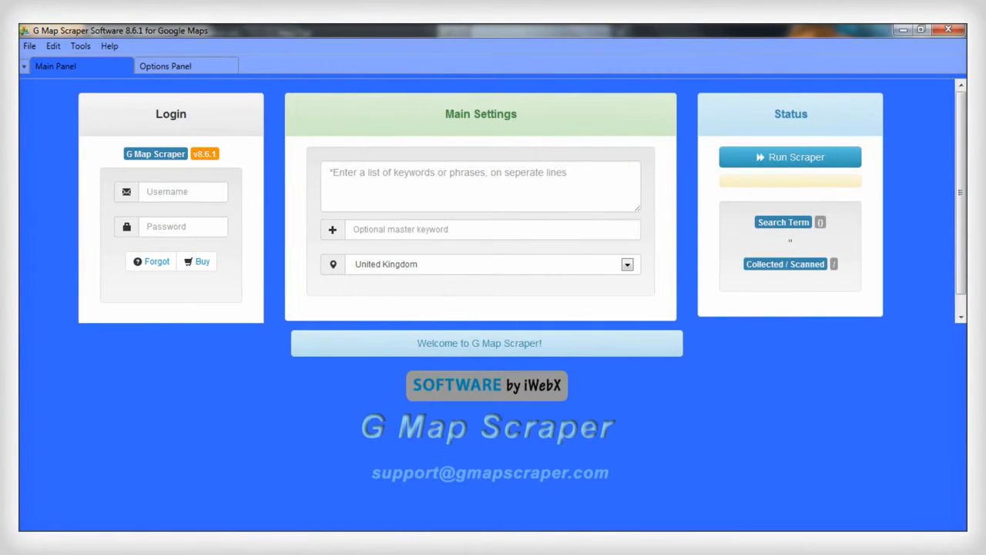
Show the Options Panel with delay, sort-by-name, no-limit and CSV saving defaults
click(165, 64)
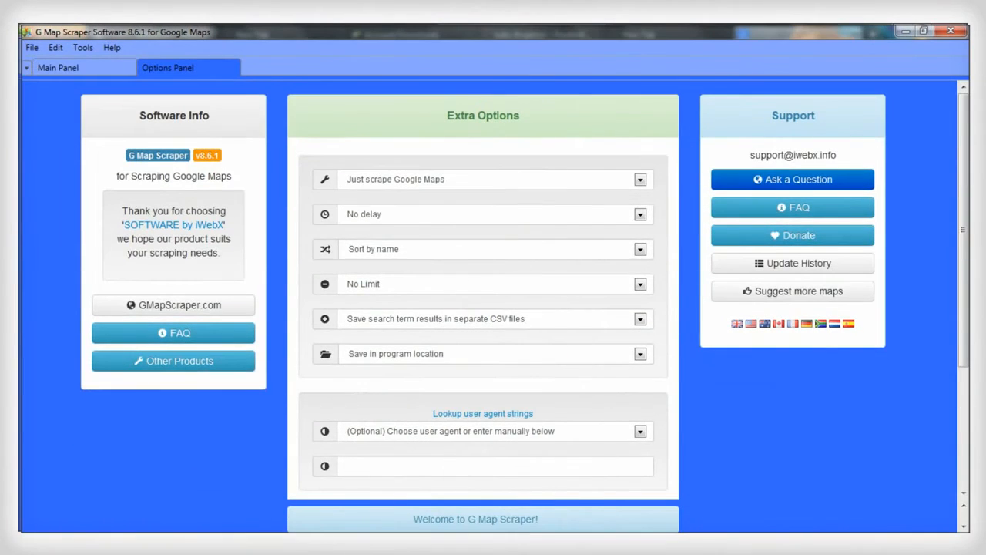